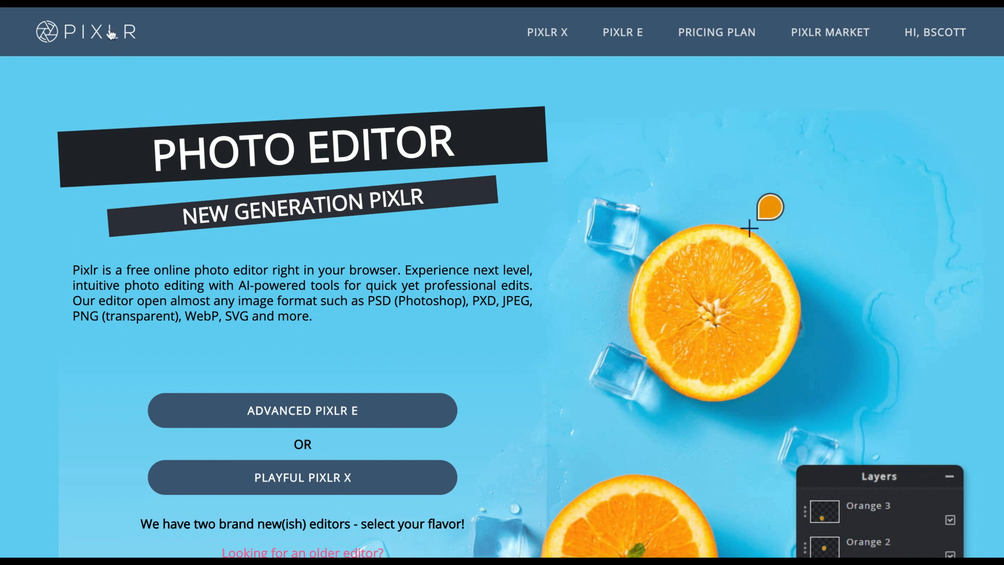
mouse_move(124, 66)
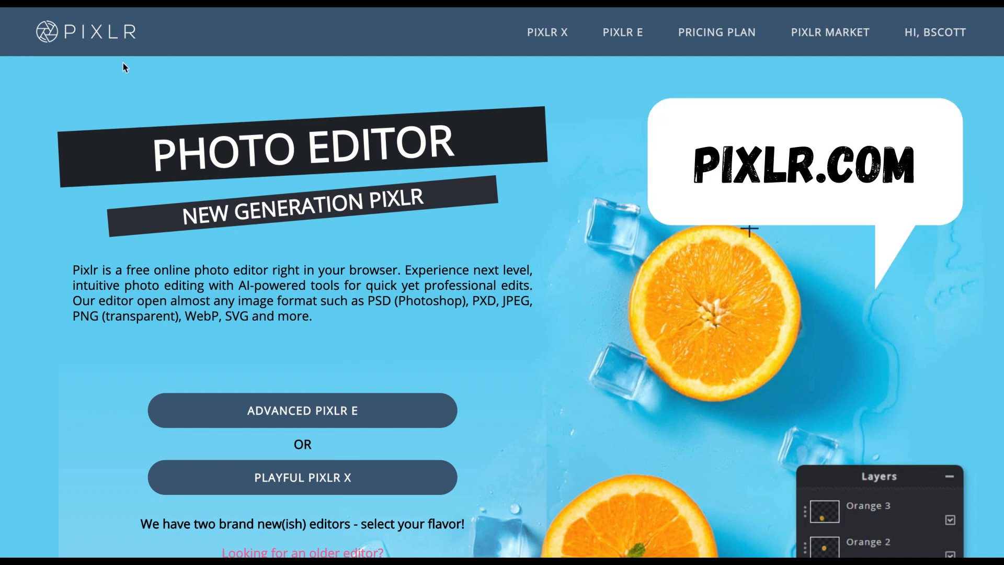
mouse_move(132, 12)
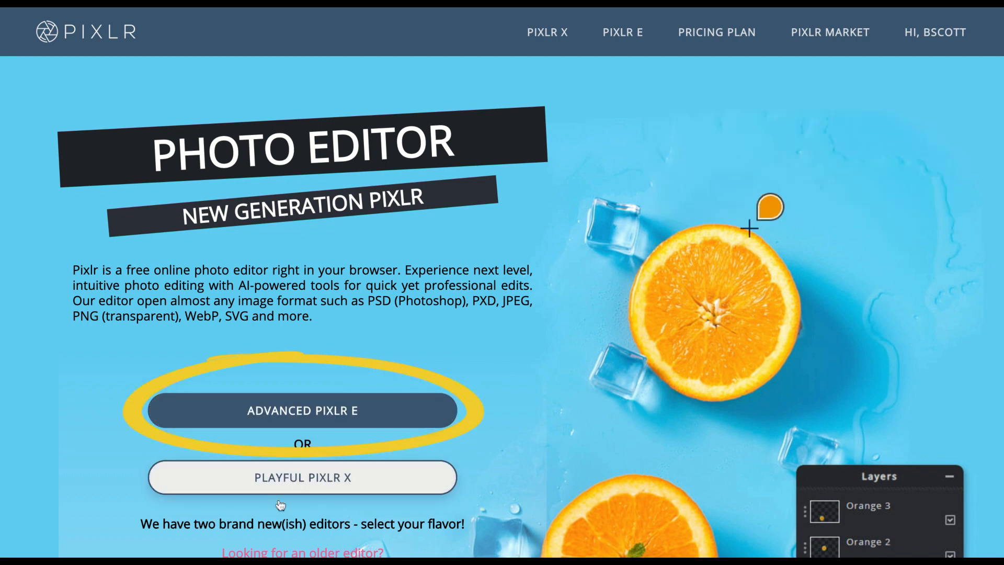
mouse_move(302, 478)
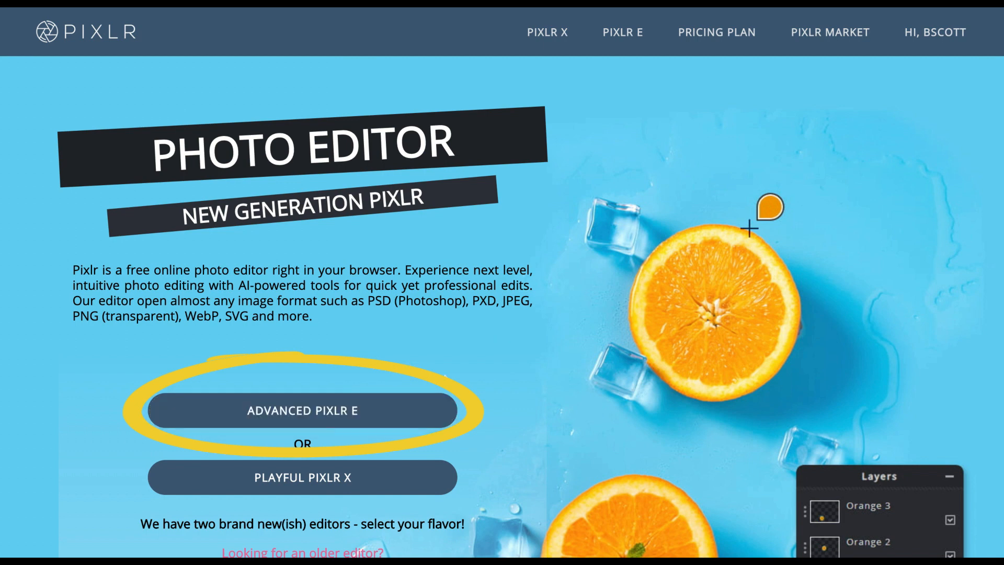
mouse_move(302, 410)
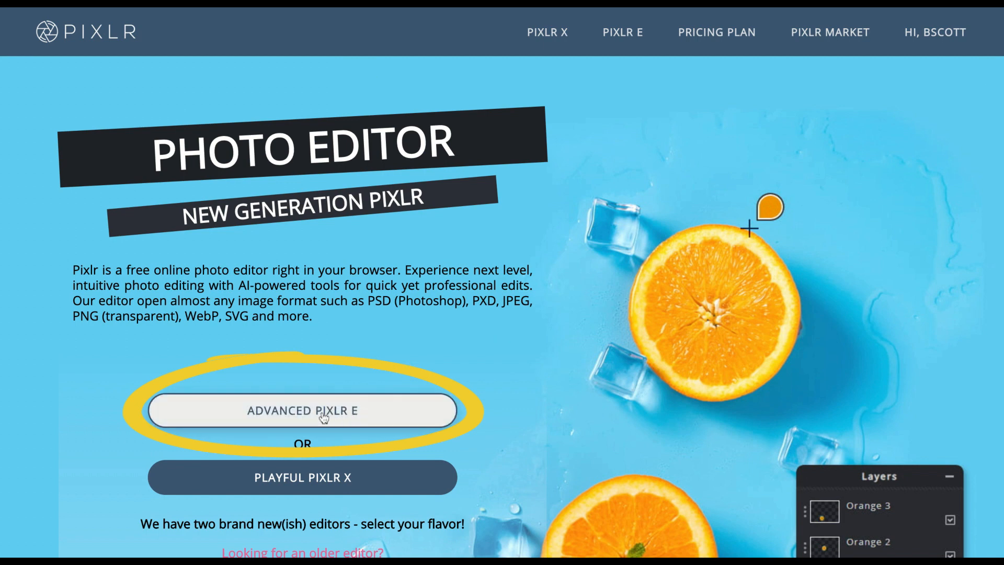
- Launch the advanced Pixlr E editor from the Pixlr home page
click(301, 410)
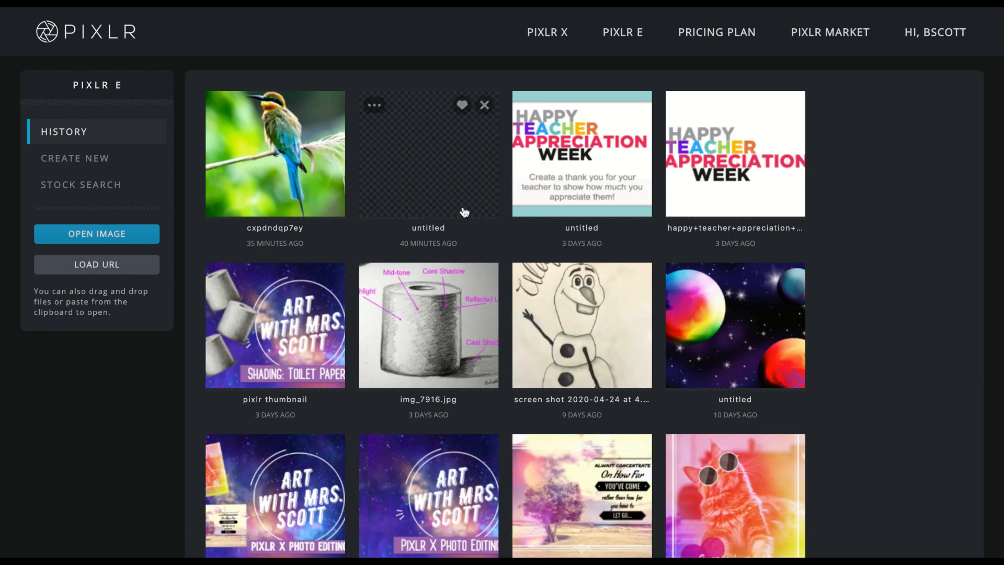
mouse_move(398, 167)
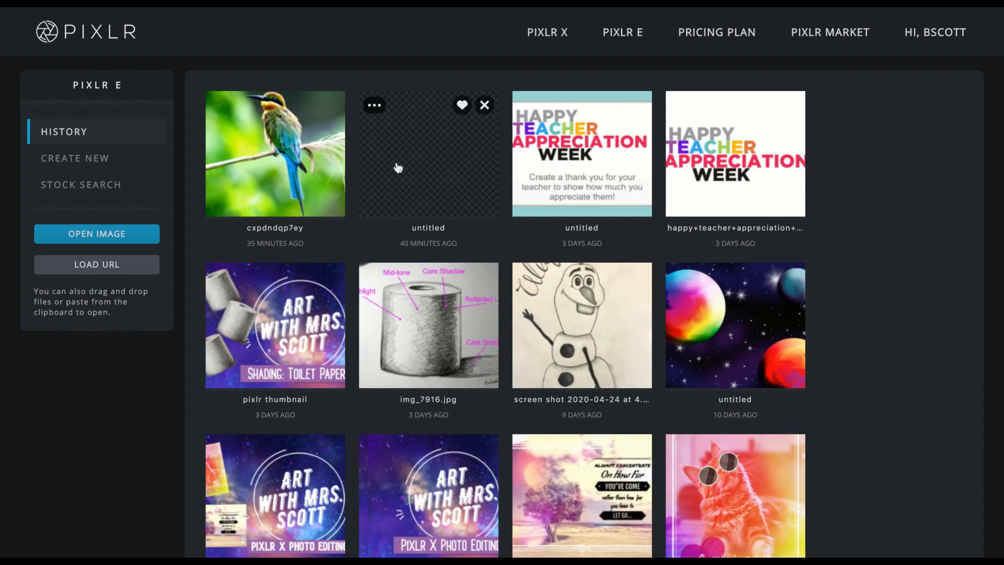
mouse_move(252, 11)
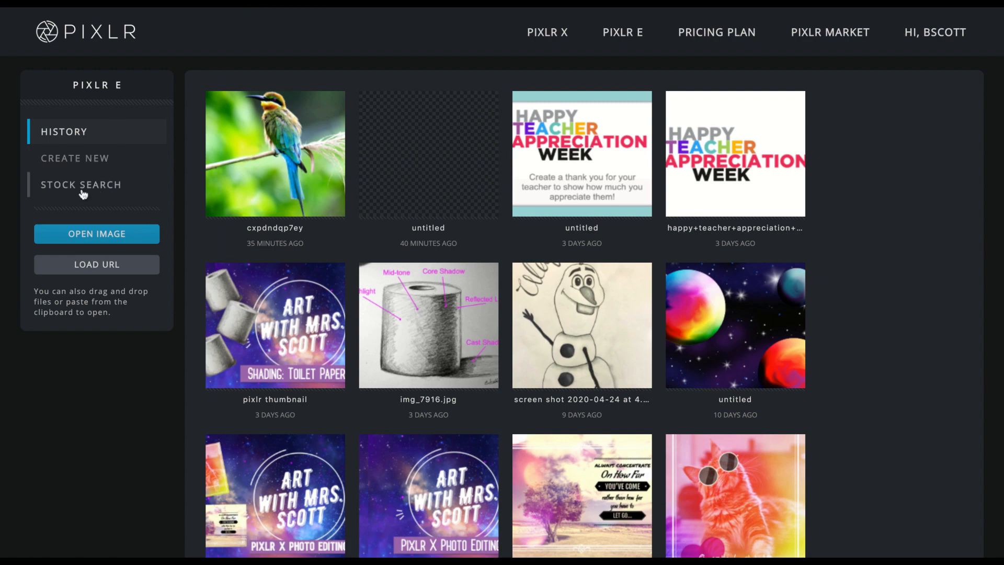
- Search the free stock photos for 'bird' and browse the results for a photo
click(81, 185)
text(waterfall)
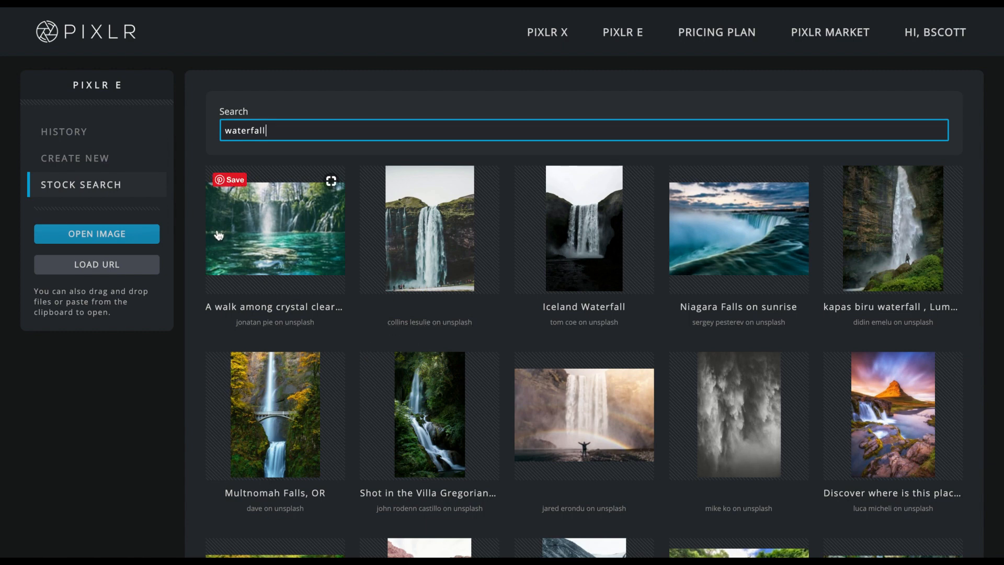
mouse_move(291, 137)
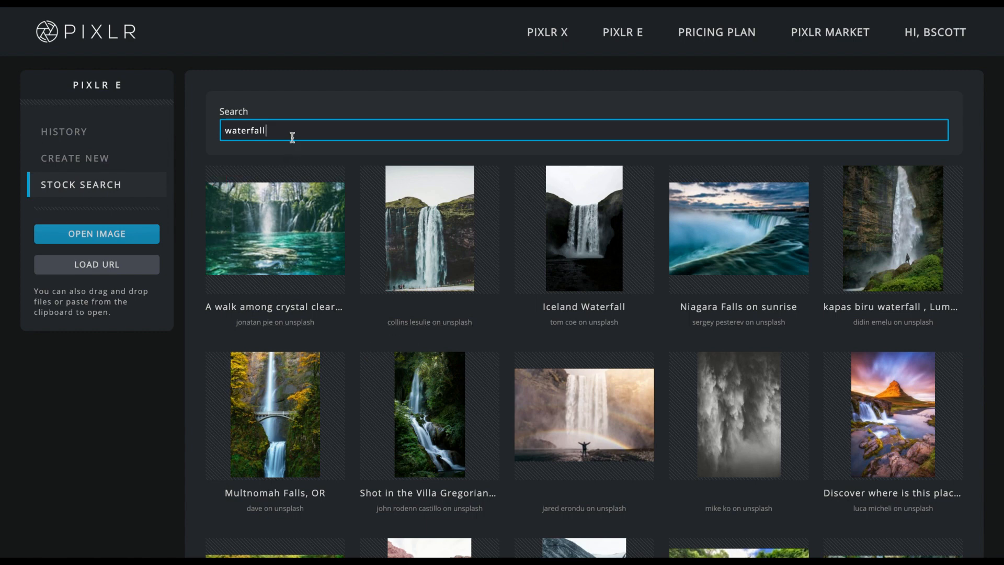
mouse_move(293, 141)
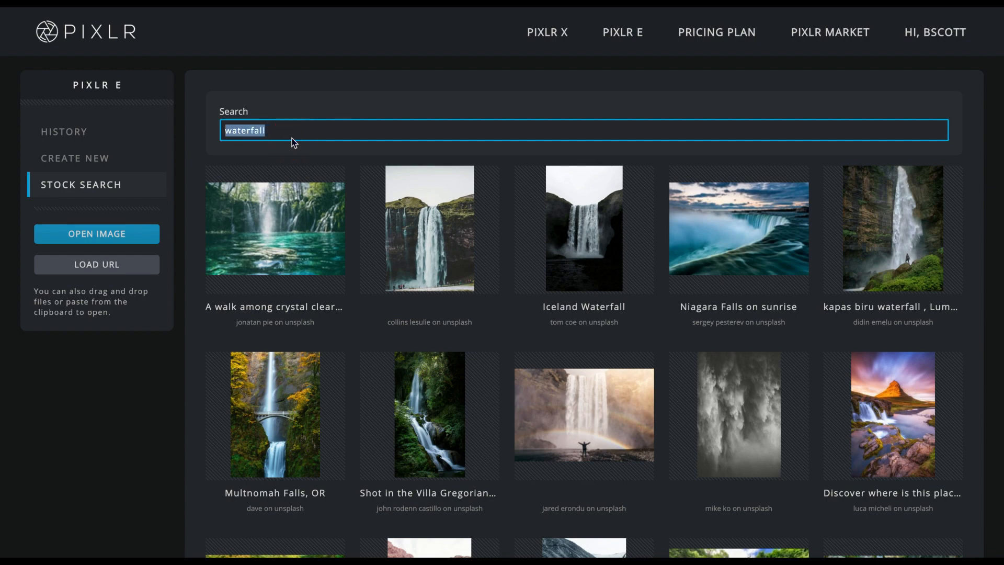
text(bird)
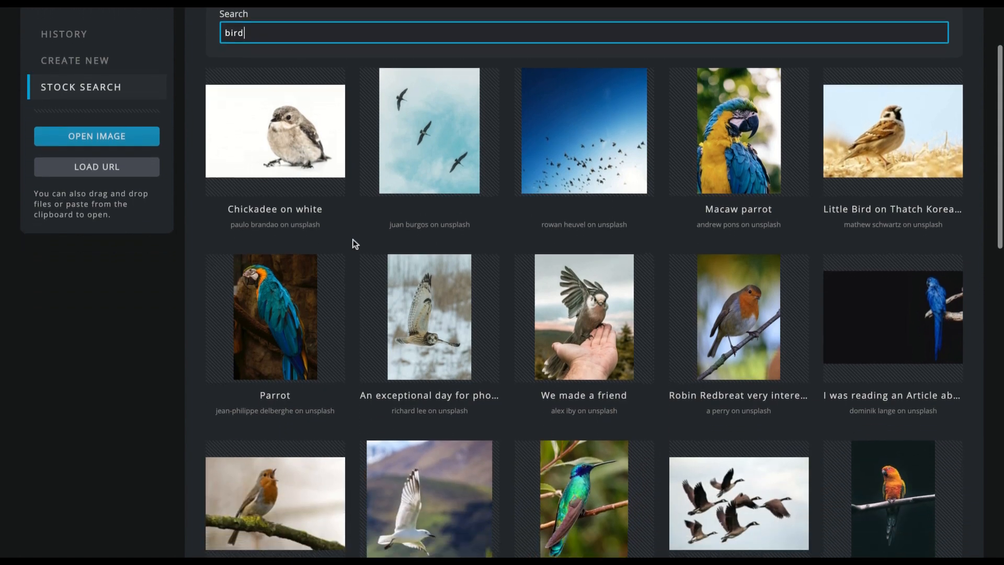
scroll(down, 3)
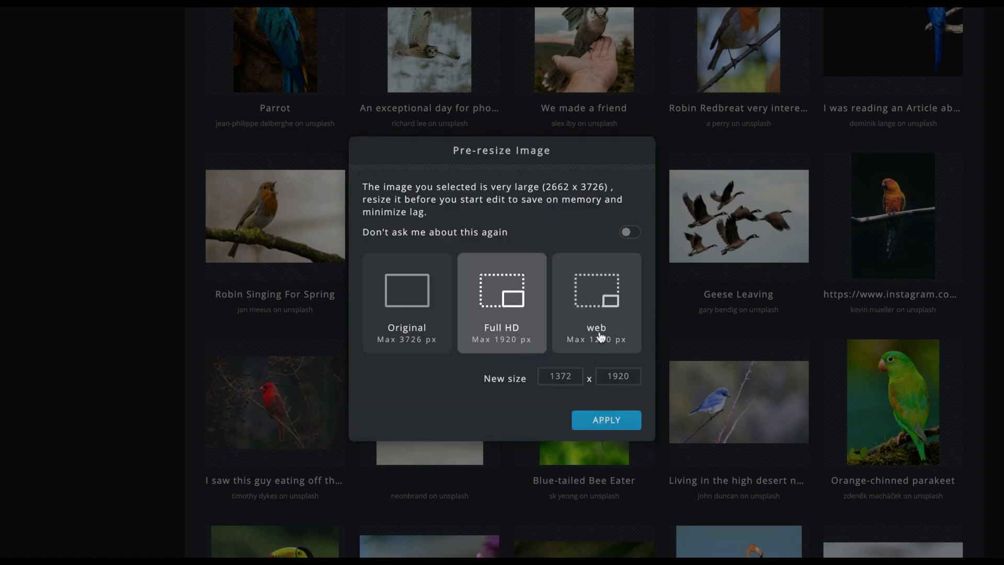
- Pre-resize the chosen bird photo to web size (max 1280 px) and load it for editing
click(596, 302)
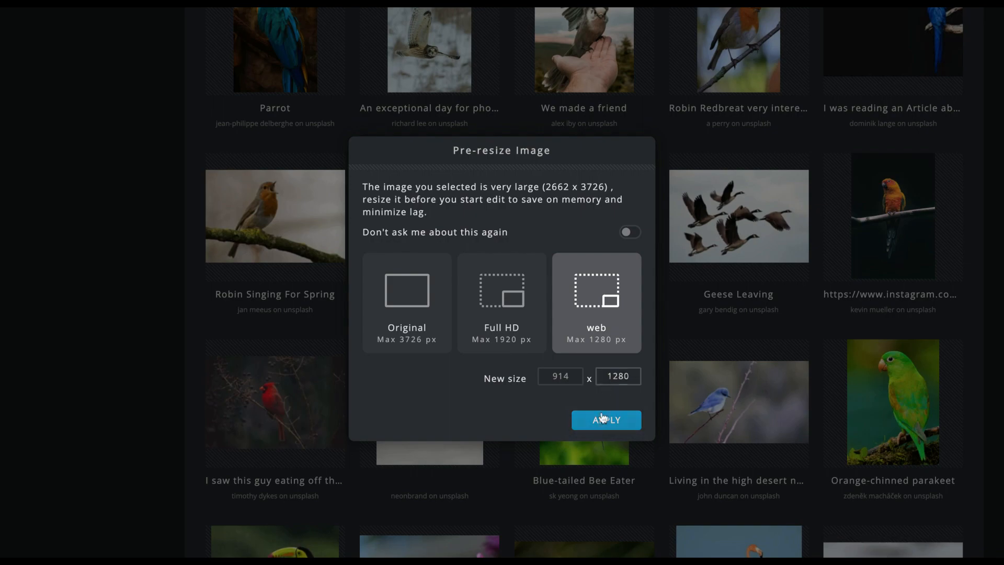
click(605, 420)
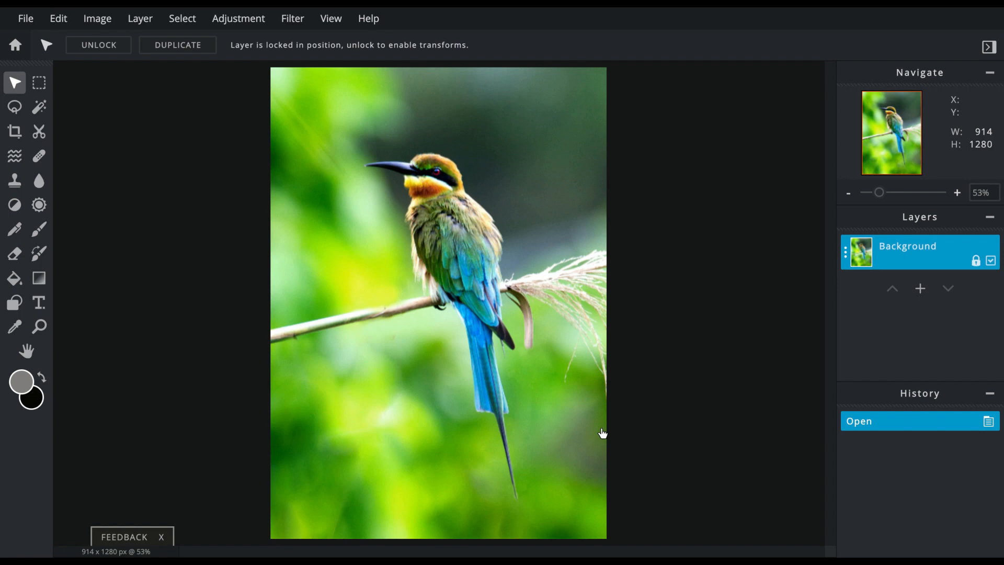
mouse_move(337, 200)
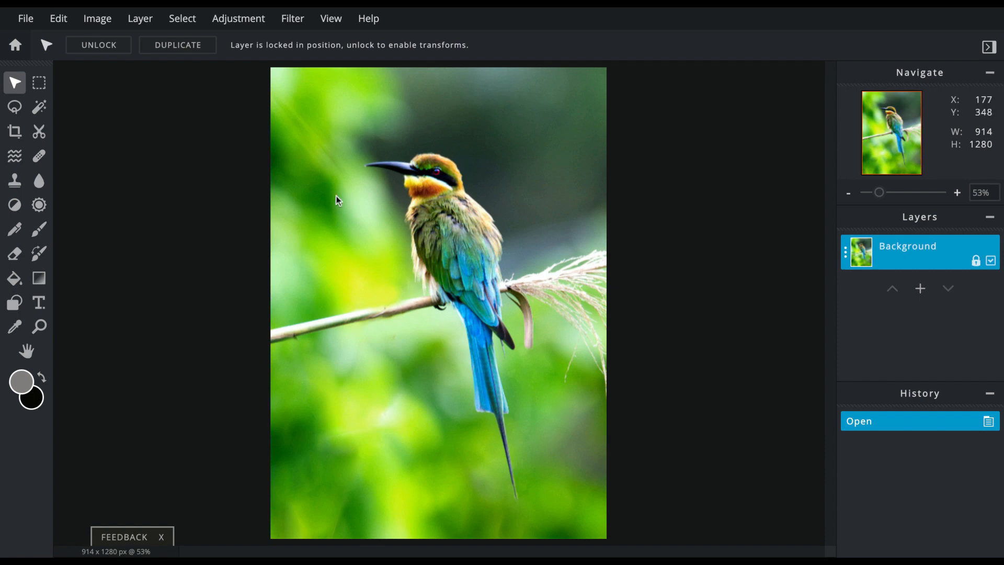
mouse_move(418, 239)
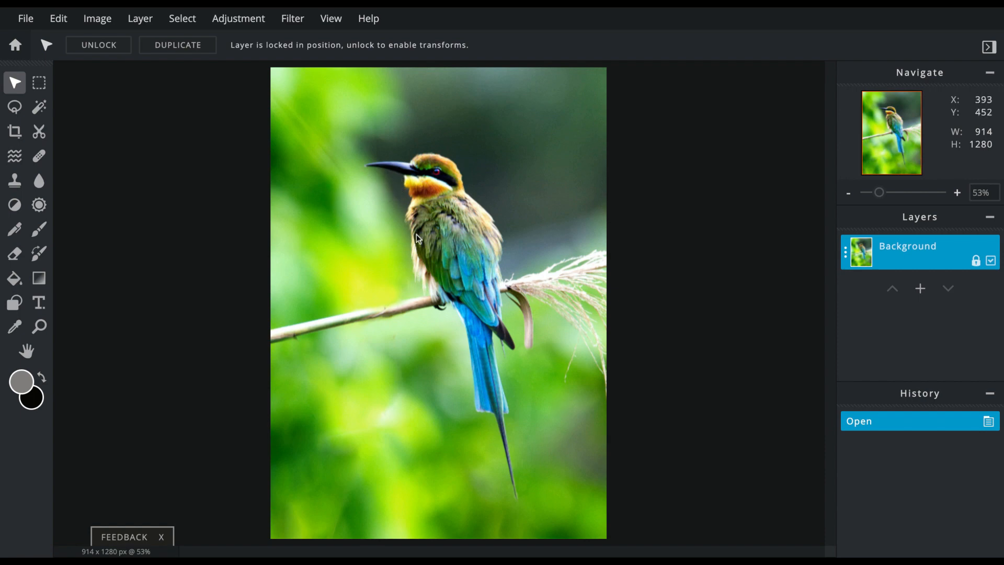
mouse_move(496, 389)
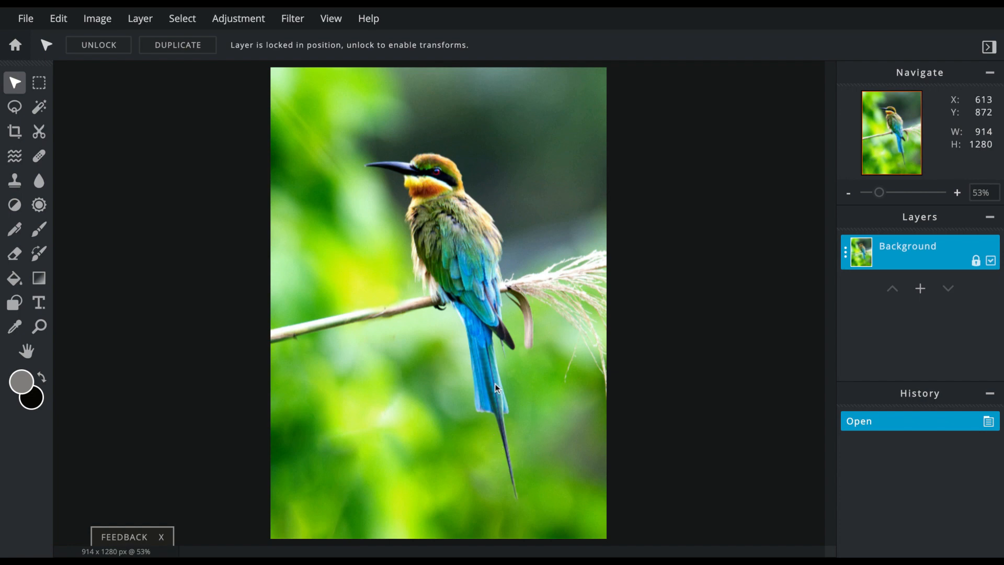
mouse_move(458, 178)
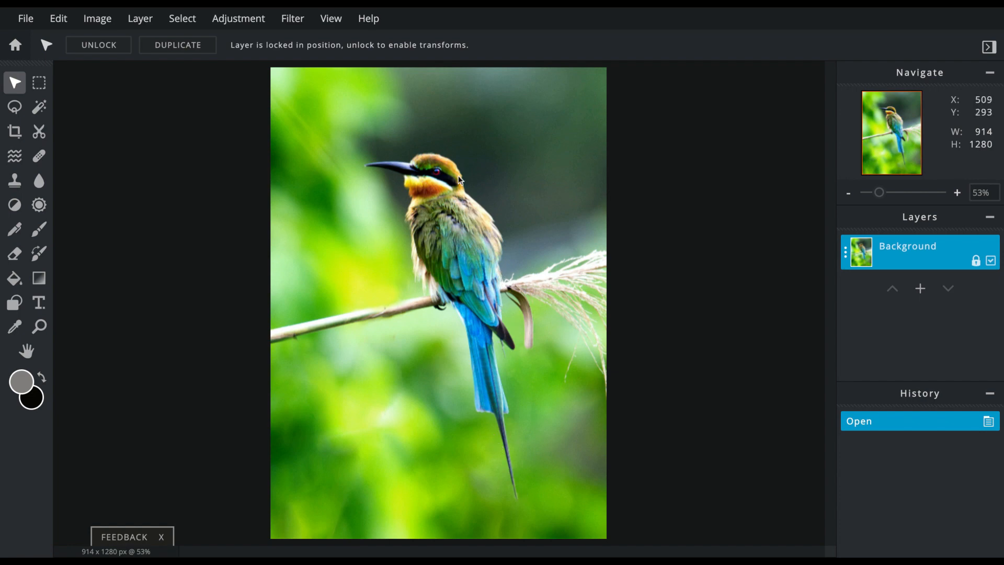
mouse_move(34, 125)
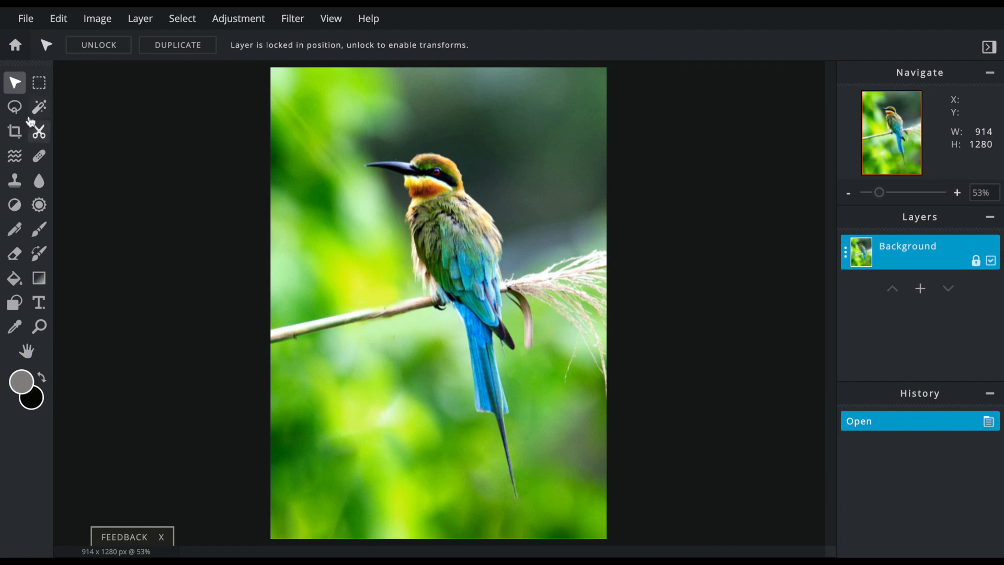
mouse_move(14, 106)
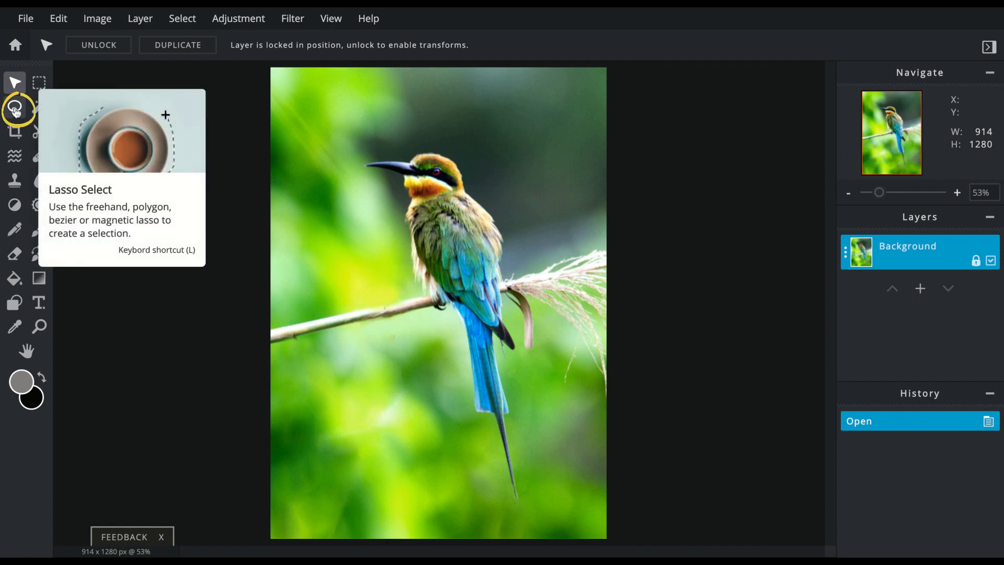
- Activate the freehand Lasso select tool with a feather of 10
click(14, 108)
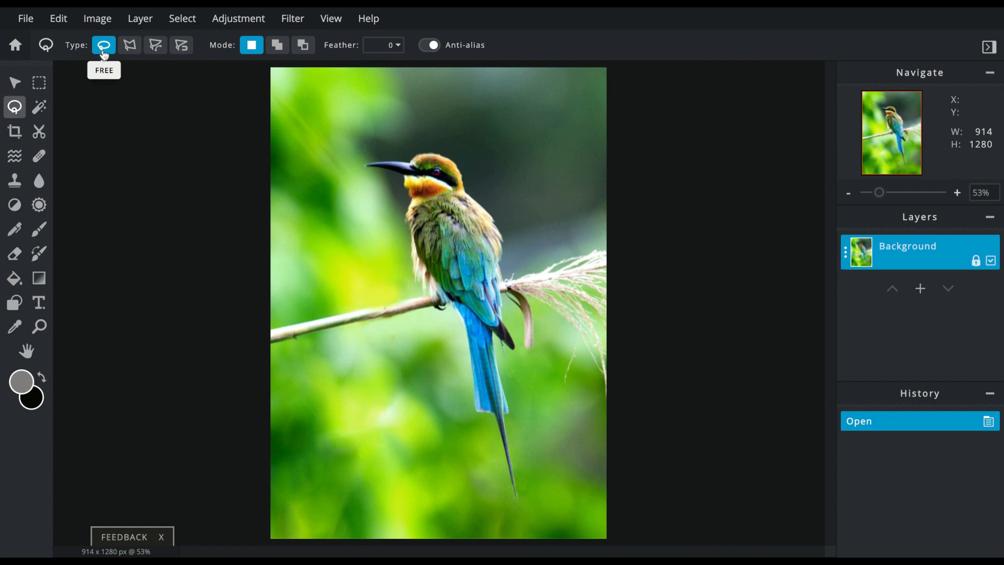
mouse_move(368, 49)
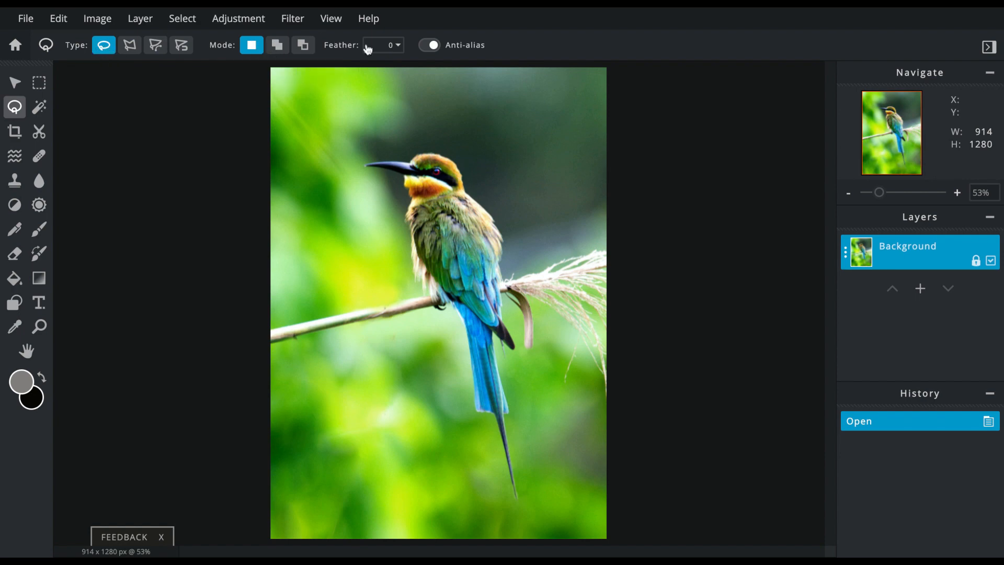
click(395, 45)
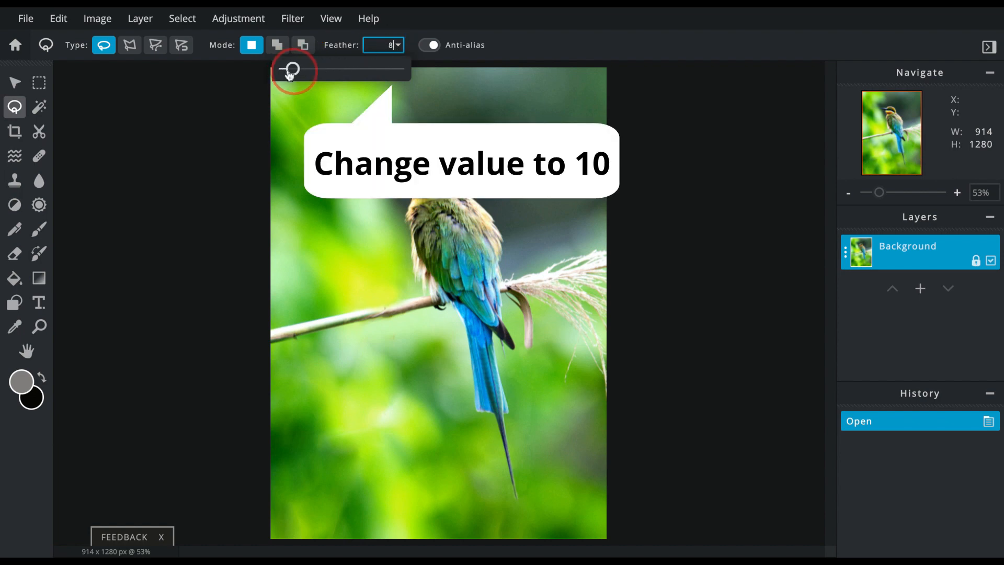
text(10)
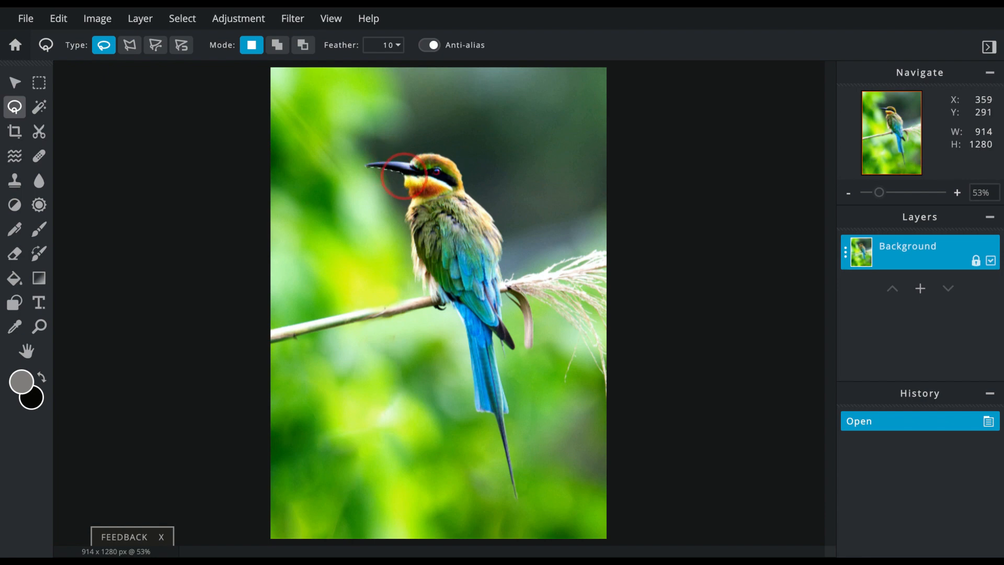
mouse_move(413, 230)
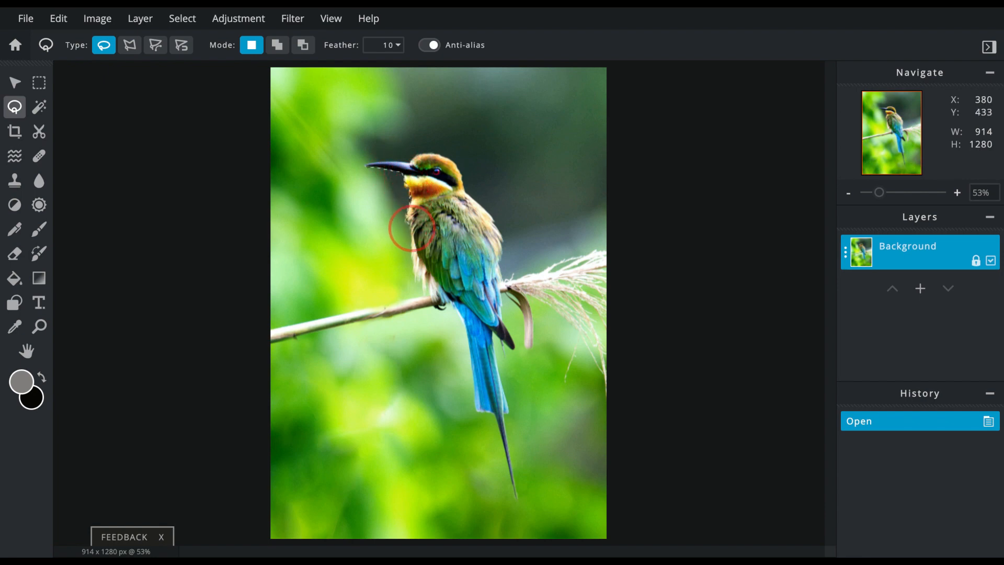
mouse_move(435, 292)
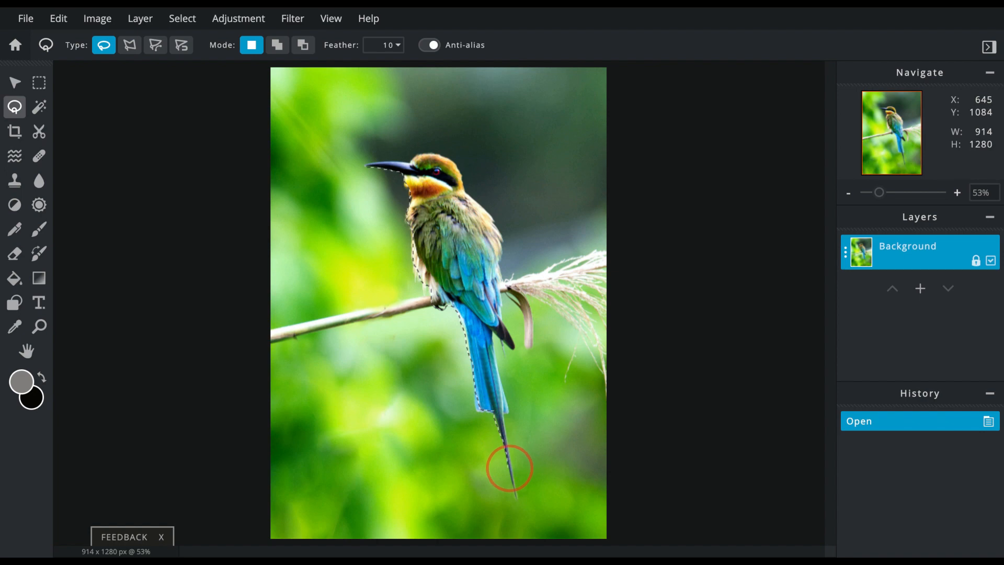
mouse_move(519, 486)
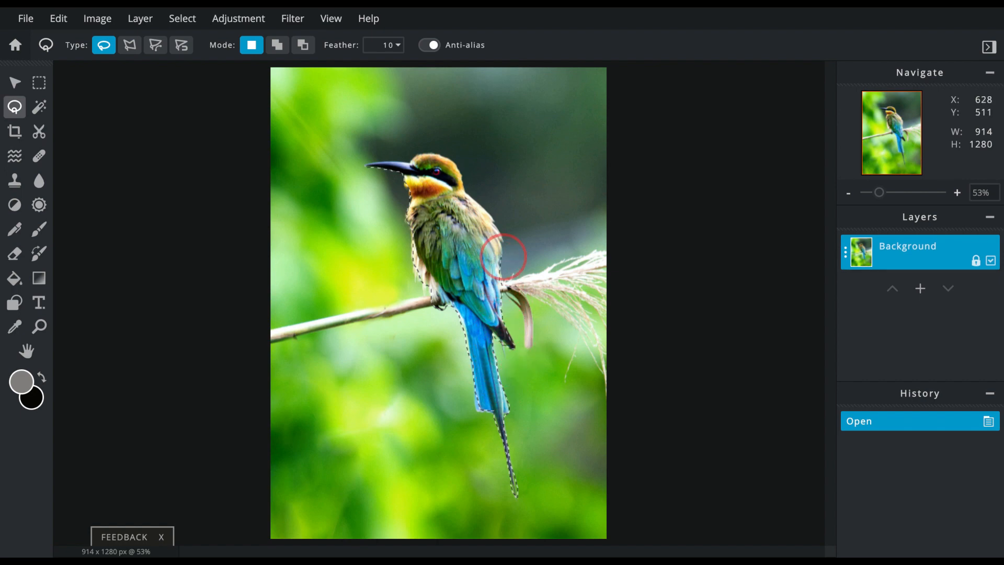
mouse_move(483, 210)
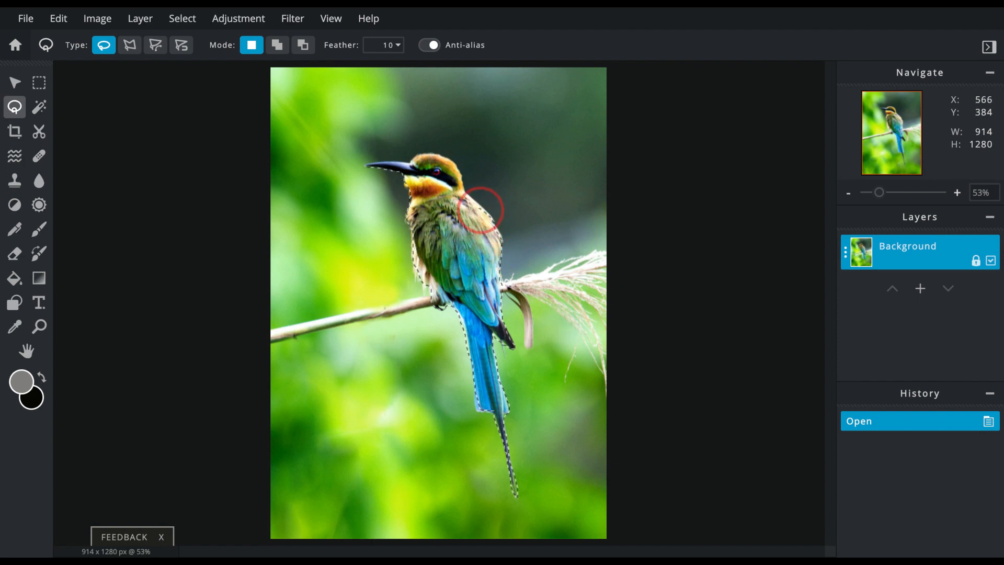
mouse_move(457, 167)
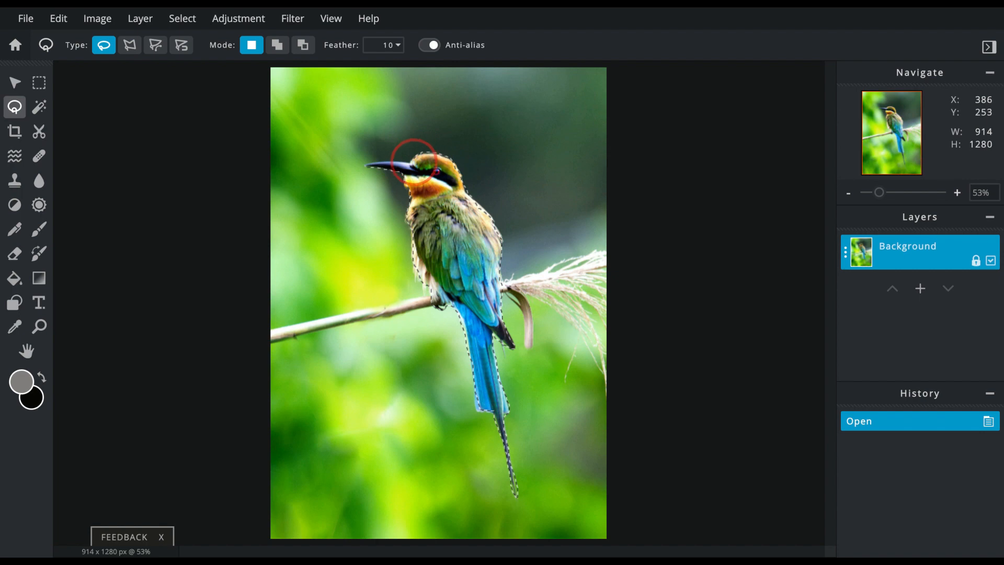
mouse_move(373, 166)
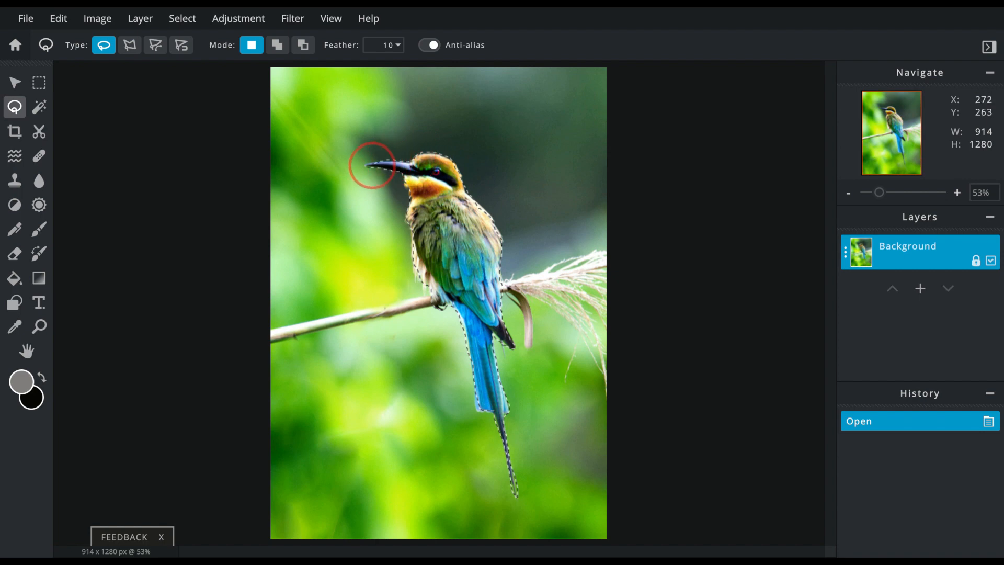
mouse_move(369, 167)
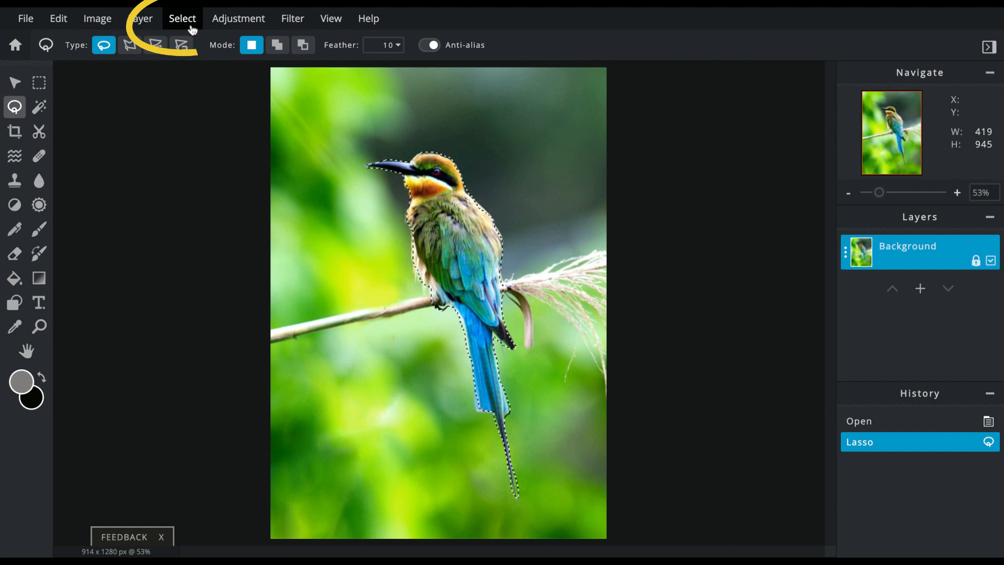
- Invert the selection so the green background is selected instead of the bird
click(182, 18)
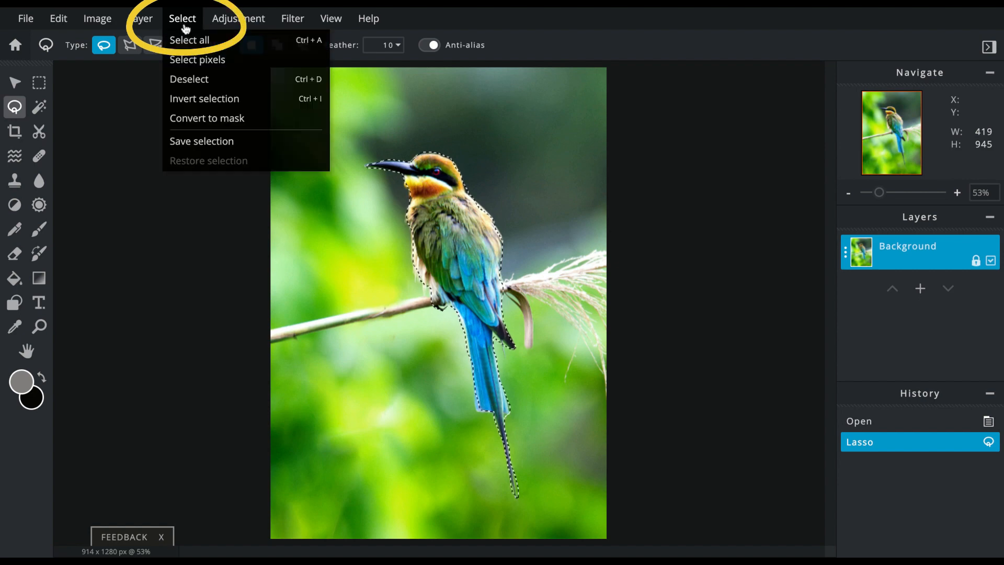
mouse_move(204, 99)
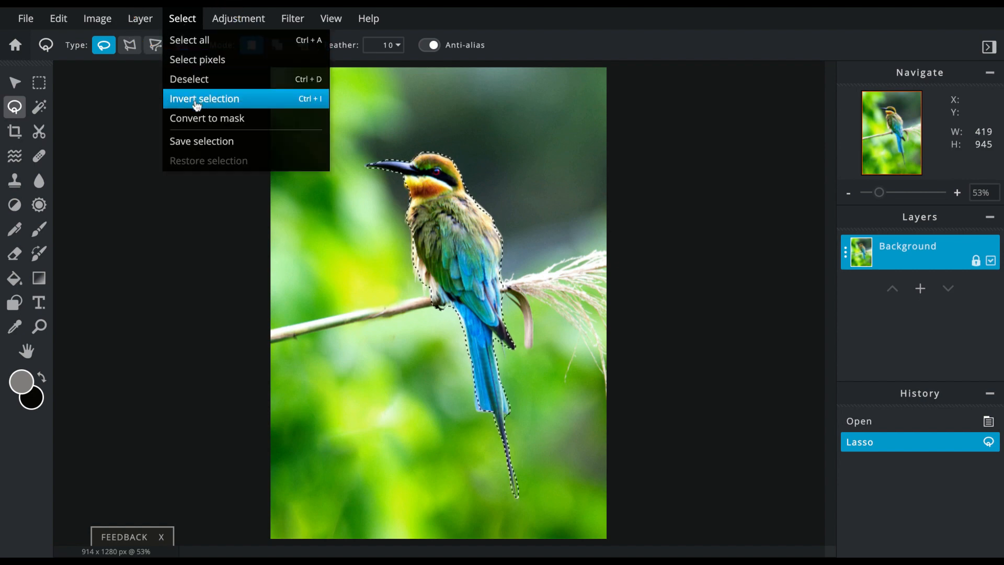
click(204, 98)
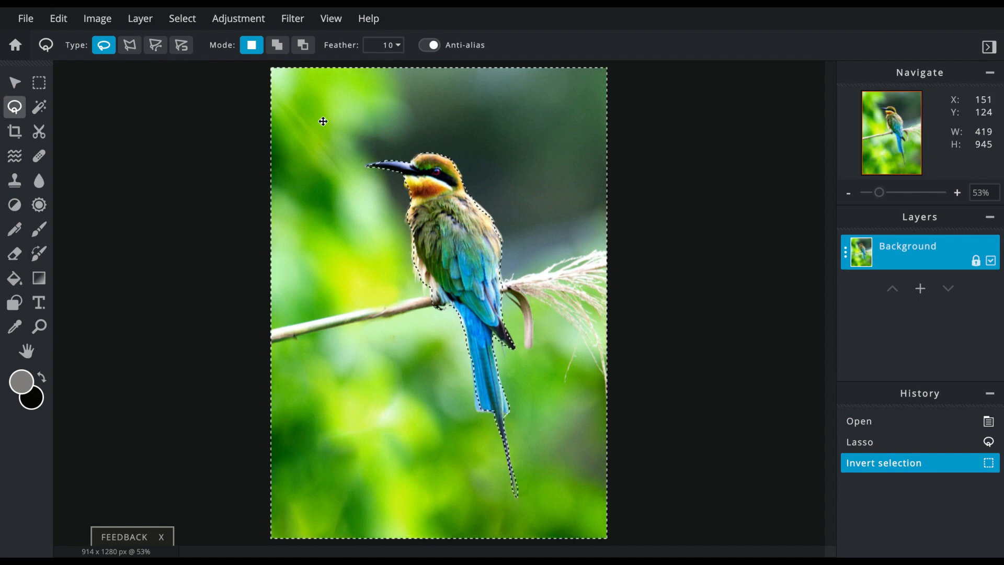
mouse_move(205, 184)
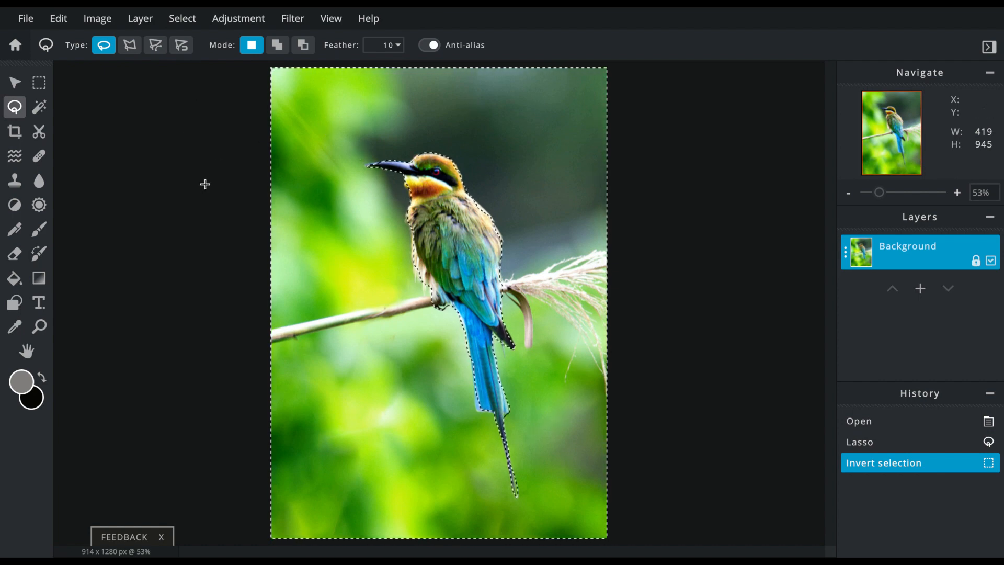
- Desaturate the selected background fully via Hue & saturation, leaving the bird in colour
click(238, 18)
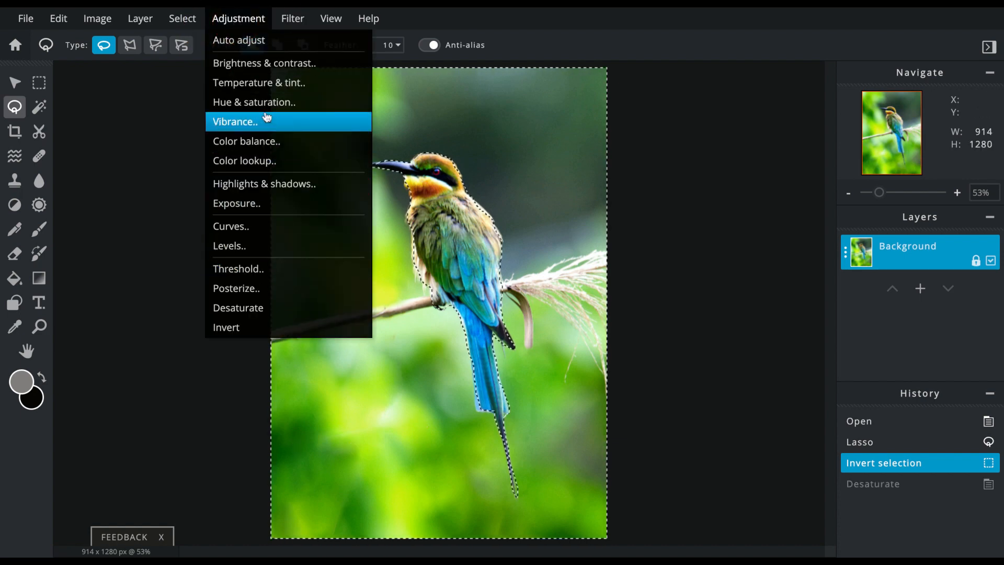
click(253, 101)
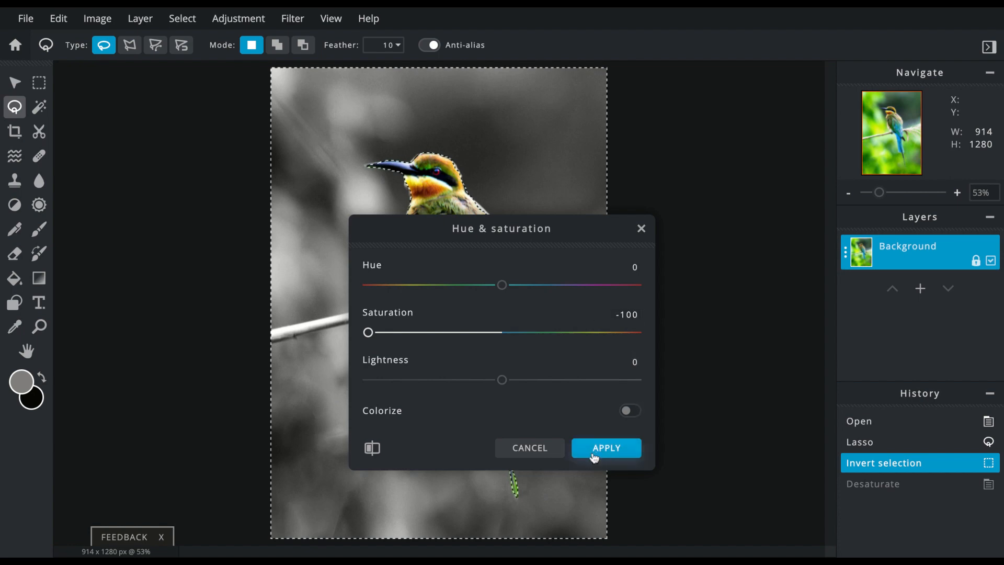
click(606, 447)
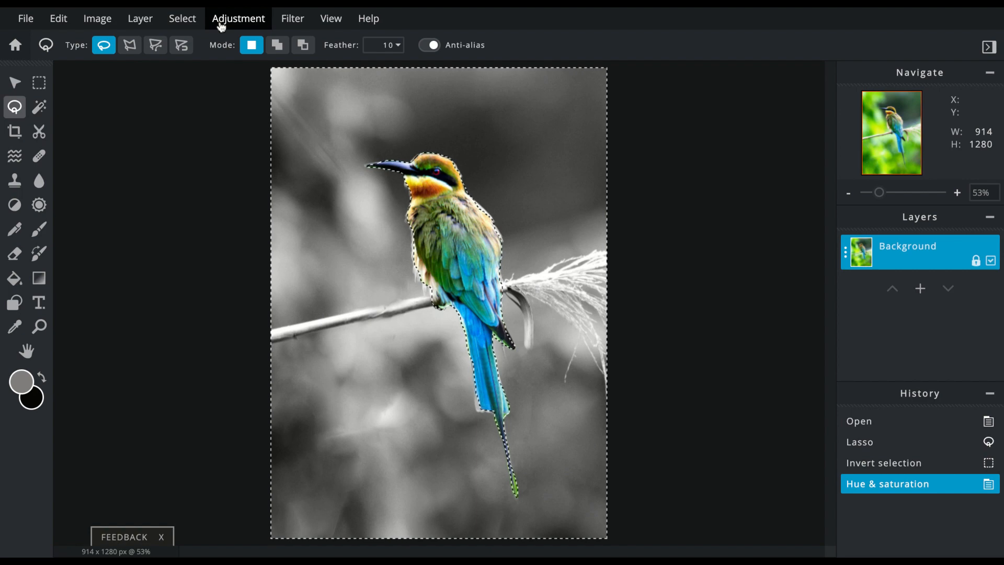
- Deselect everything so the finished image shows without a selection outline
click(182, 18)
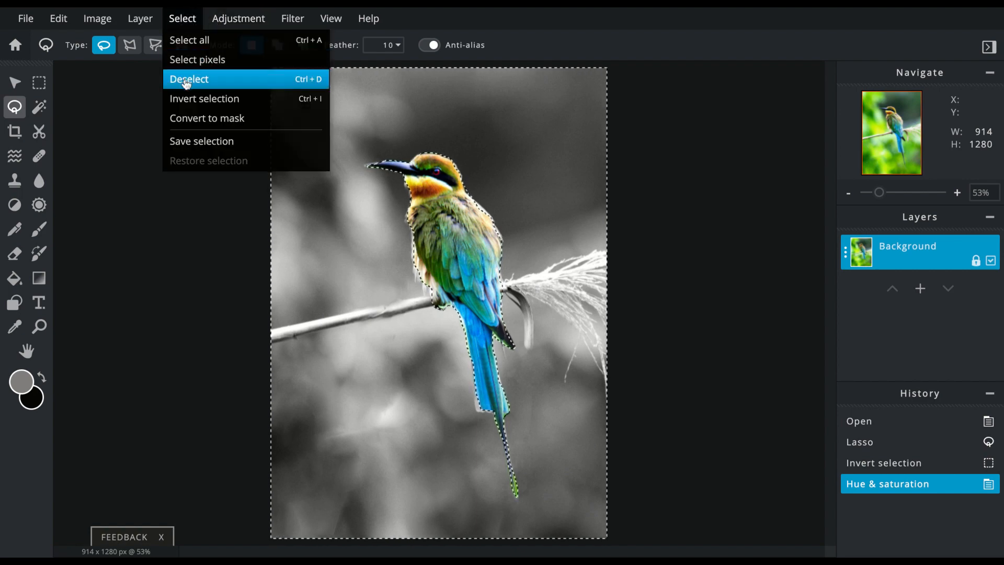
click(189, 79)
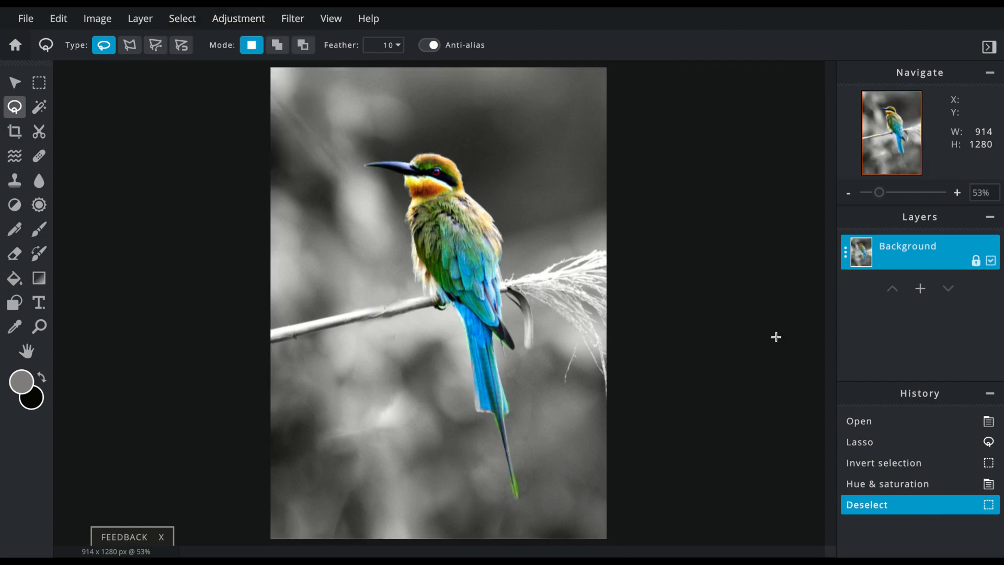
mouse_move(779, 342)
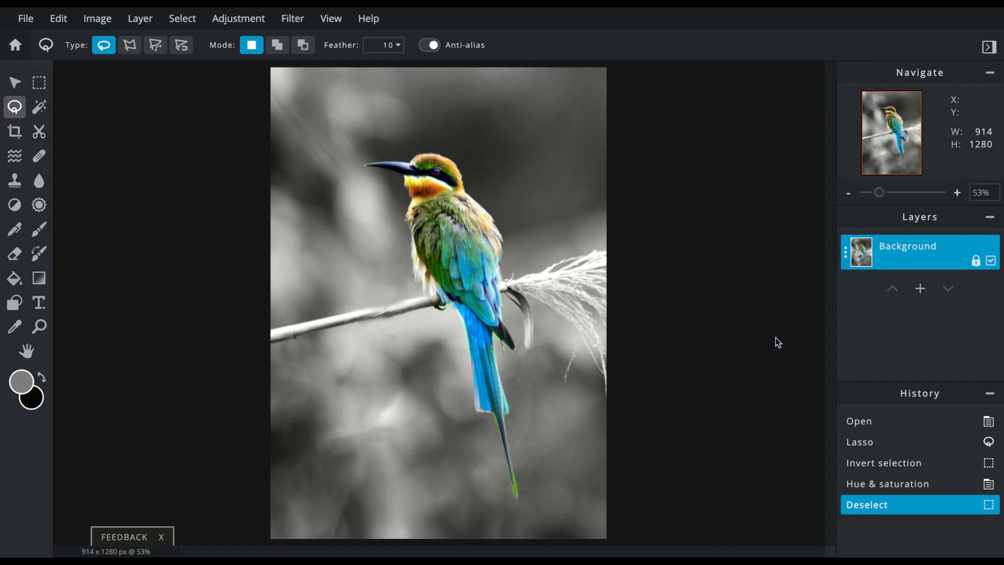
mouse_move(435, 370)
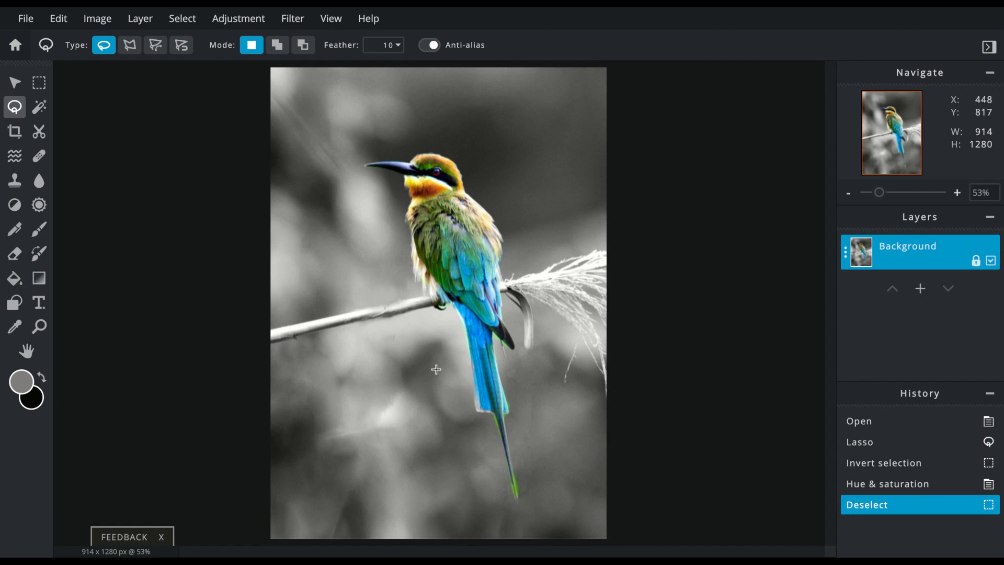
mouse_move(437, 375)
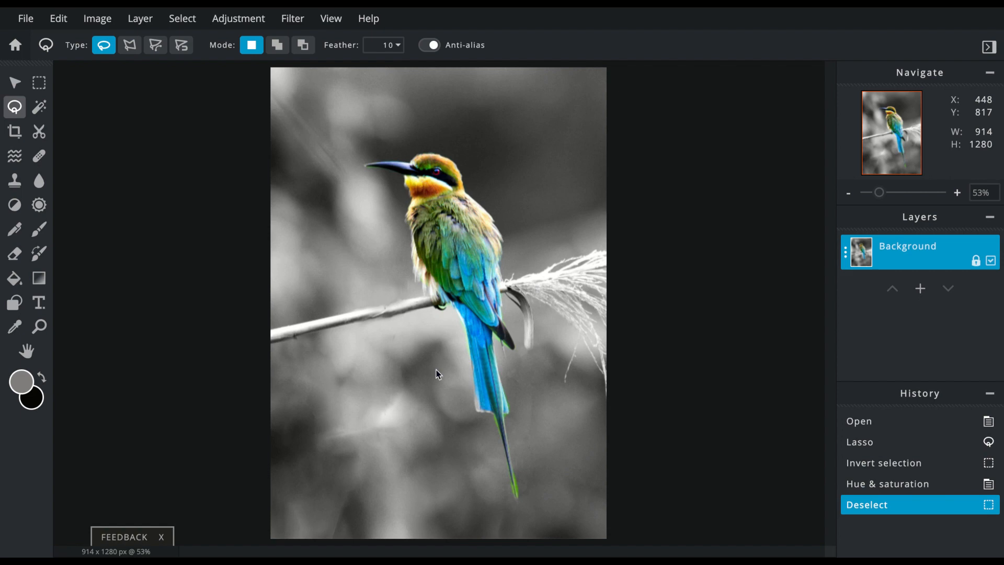
mouse_move(95, 100)
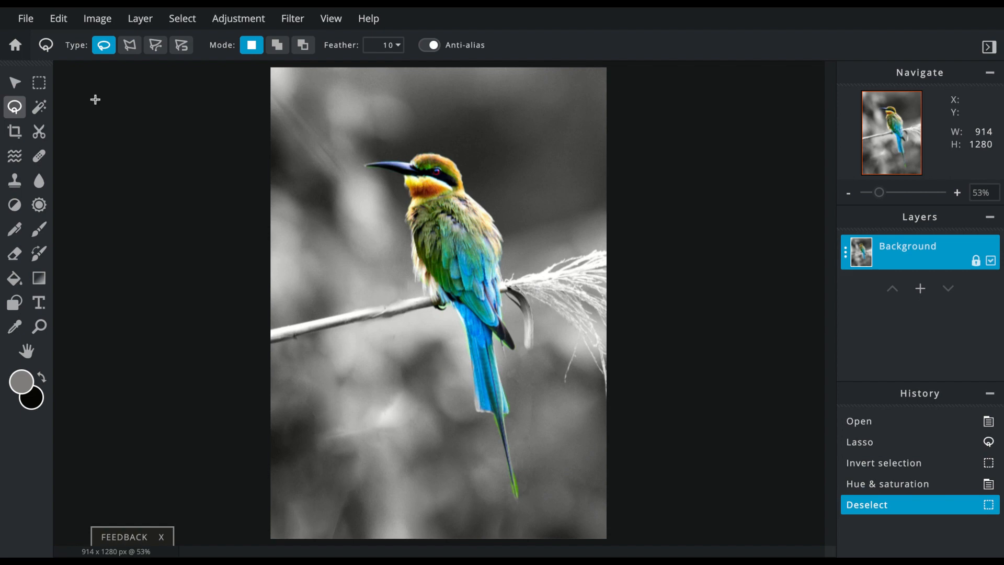
- Save and download the image as a high-quality JPG named 'bird'
click(25, 18)
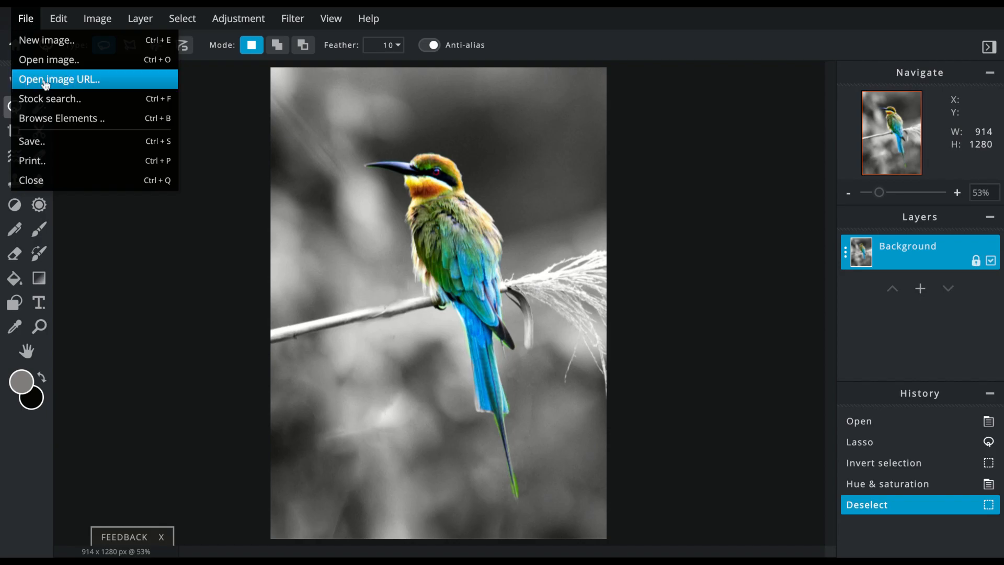
click(31, 141)
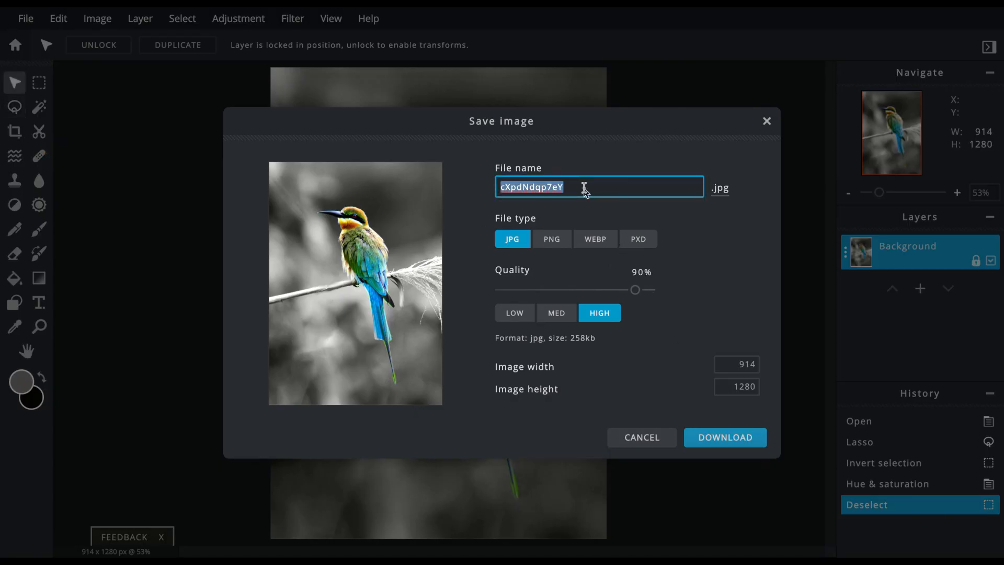
text(bird)
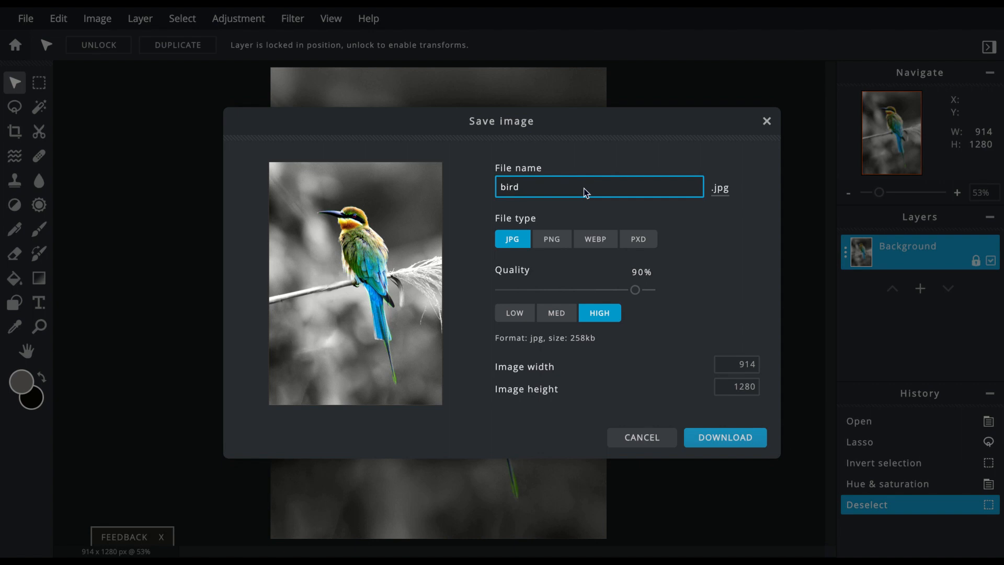
mouse_move(628, 357)
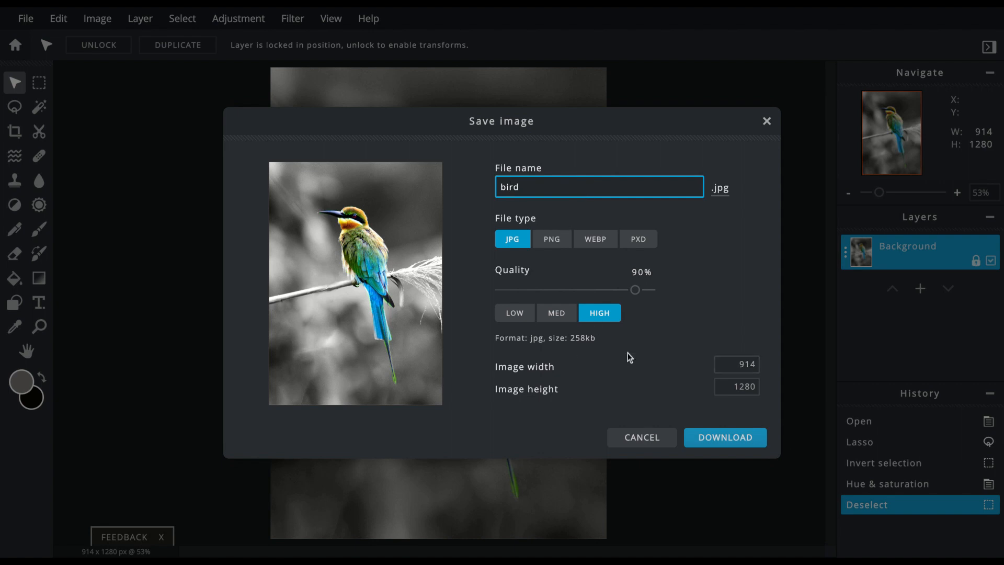
click(724, 437)
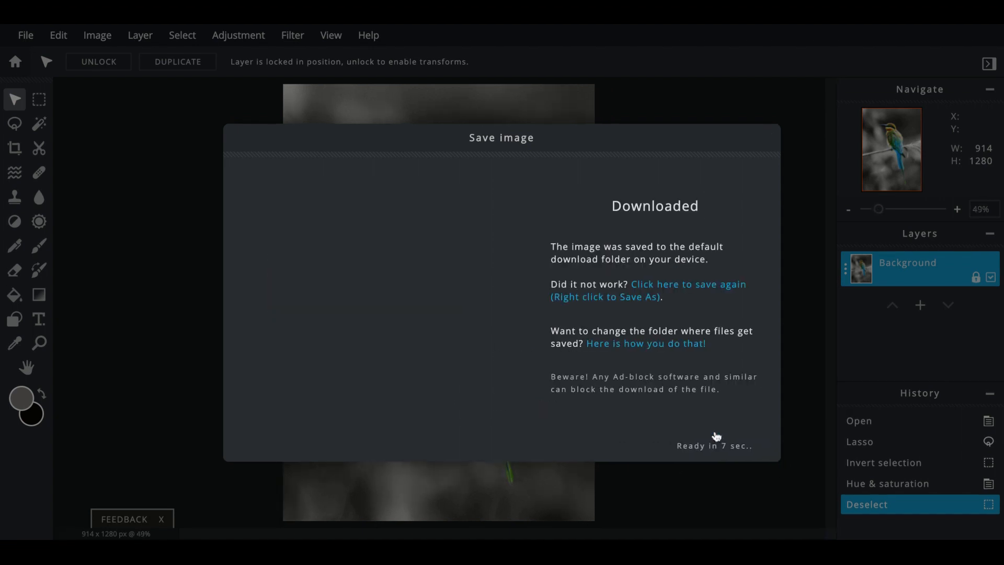
mouse_move(716, 463)
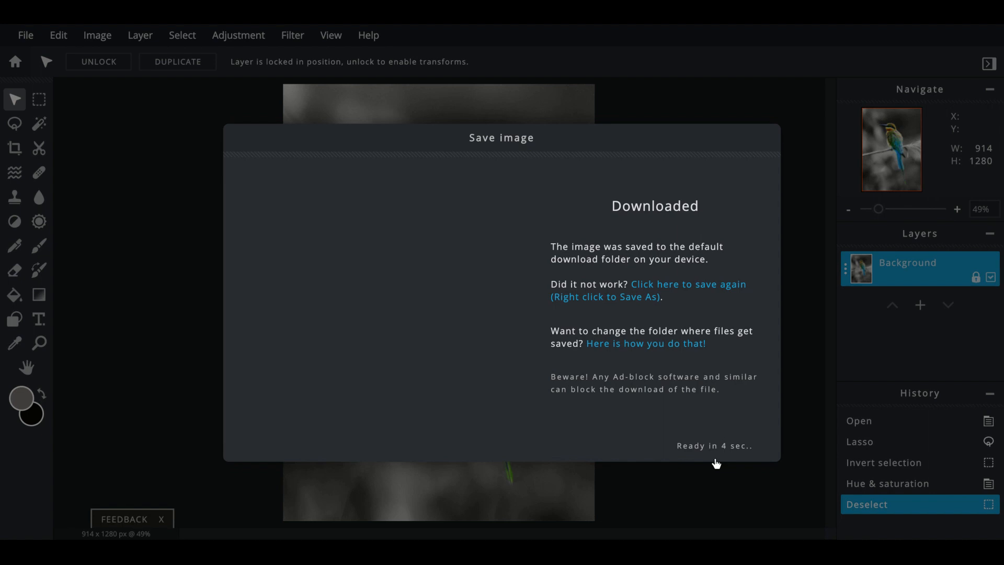